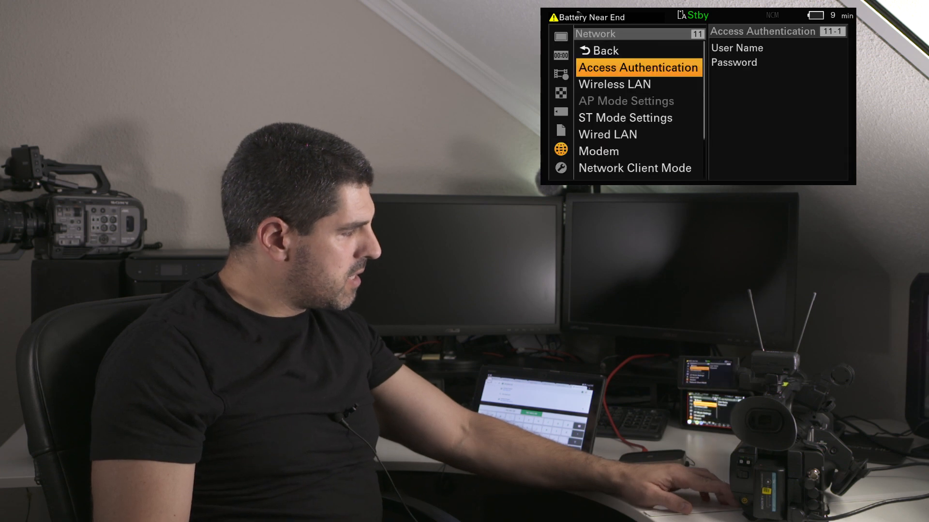
Enter Access Authentication, revealing user name admin and the masked password.
left_click(638, 67)
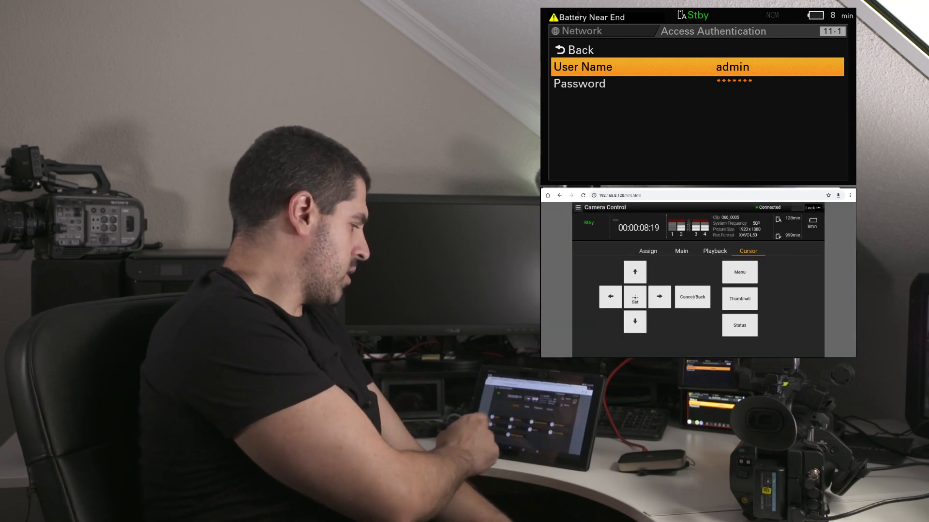
Review the Assign and Main control tabs, then remotely enter Video > Output On/Off showing SDI, HDMI, VIDEO On.
left_click(680, 251)
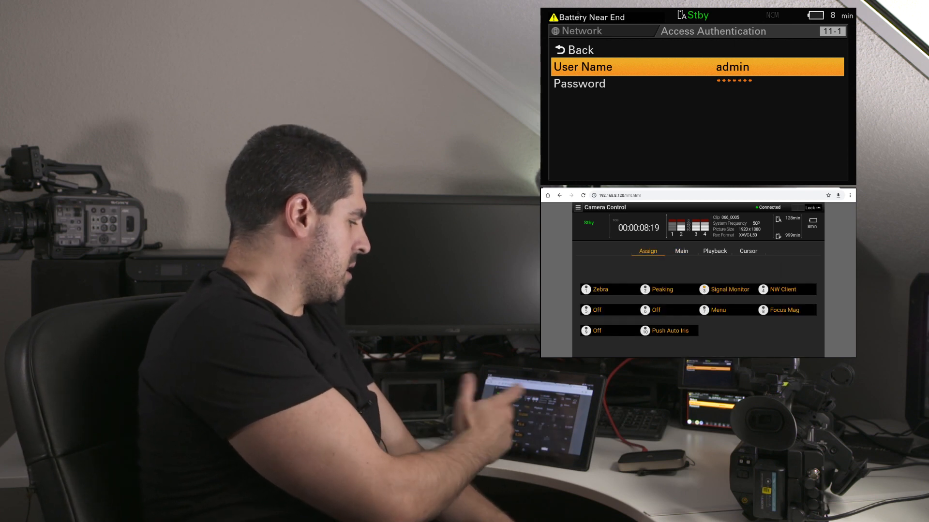
left_click(680, 251)
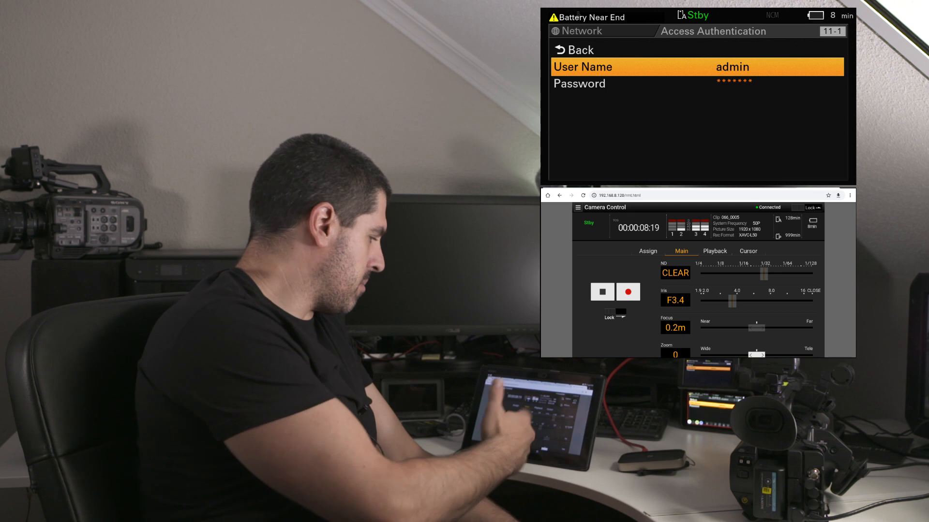
left_click(748, 251)
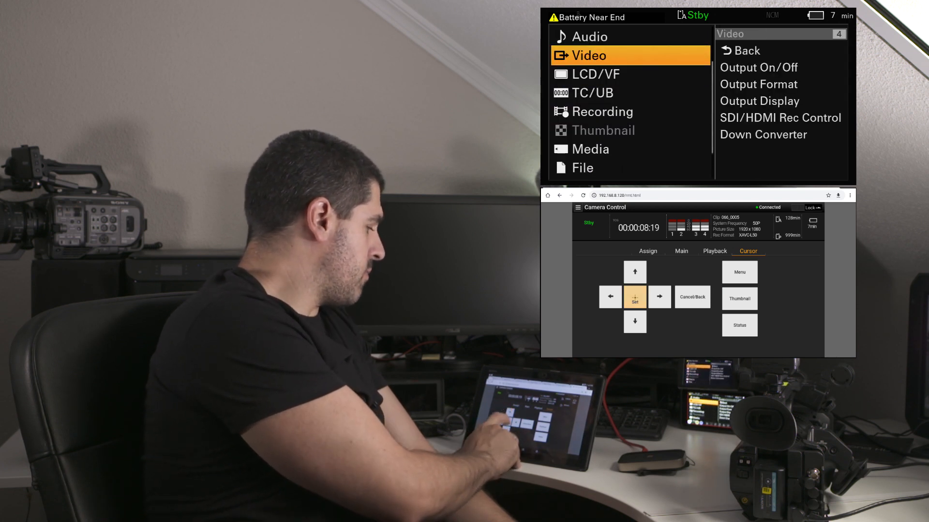
left_click(635, 297)
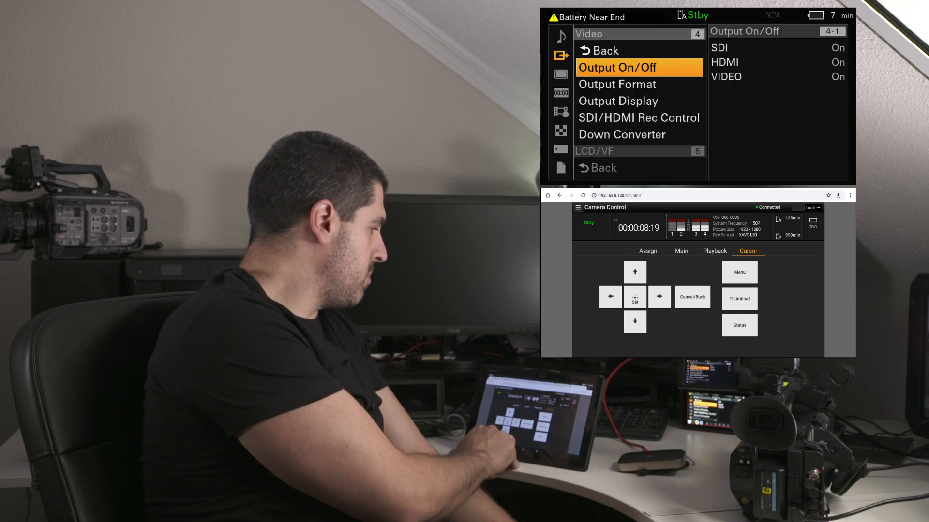